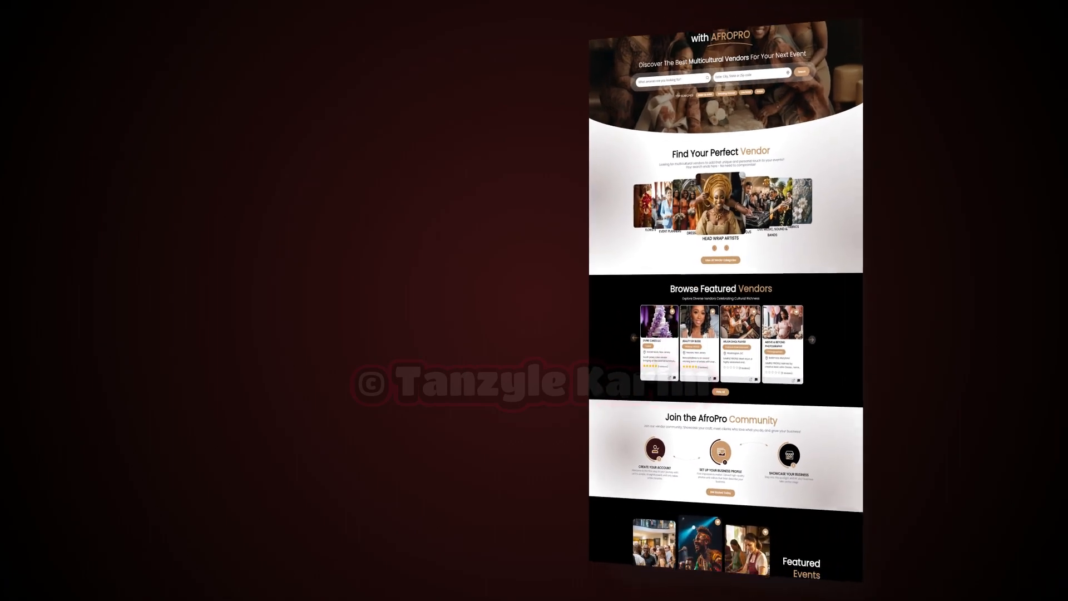
Bring up the All Vendor Categories grid from the homepage and scroll through every category.
scroll(down, 3)
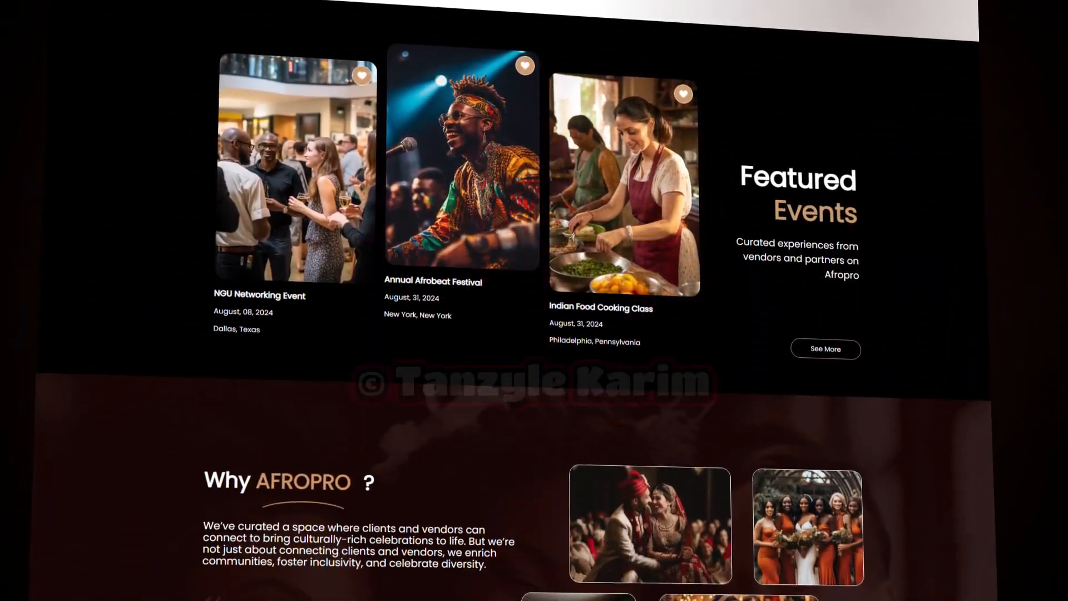
scroll(down, 3)
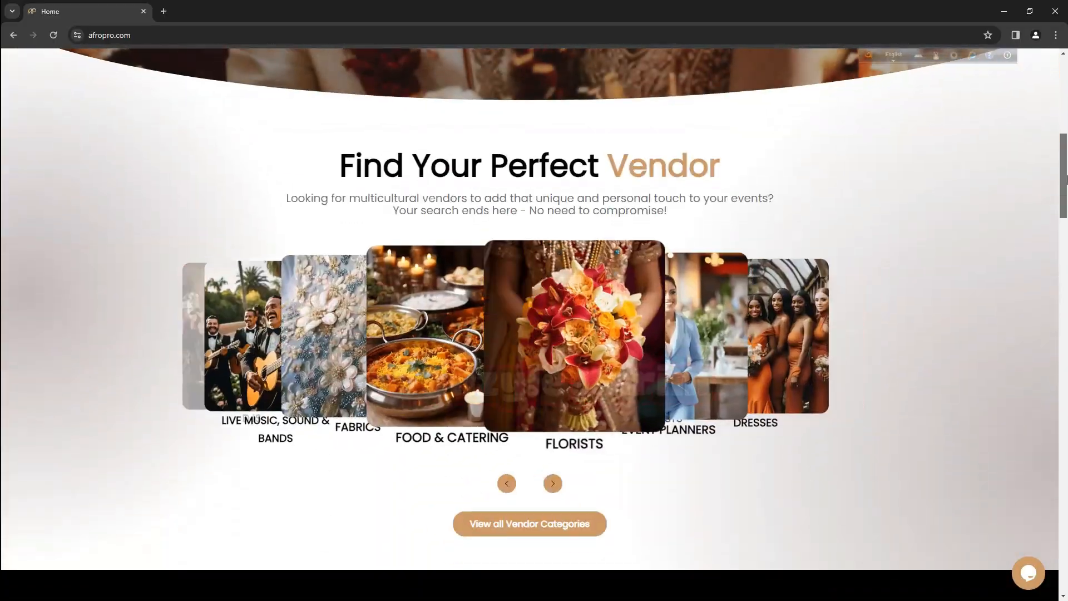
click(528, 523)
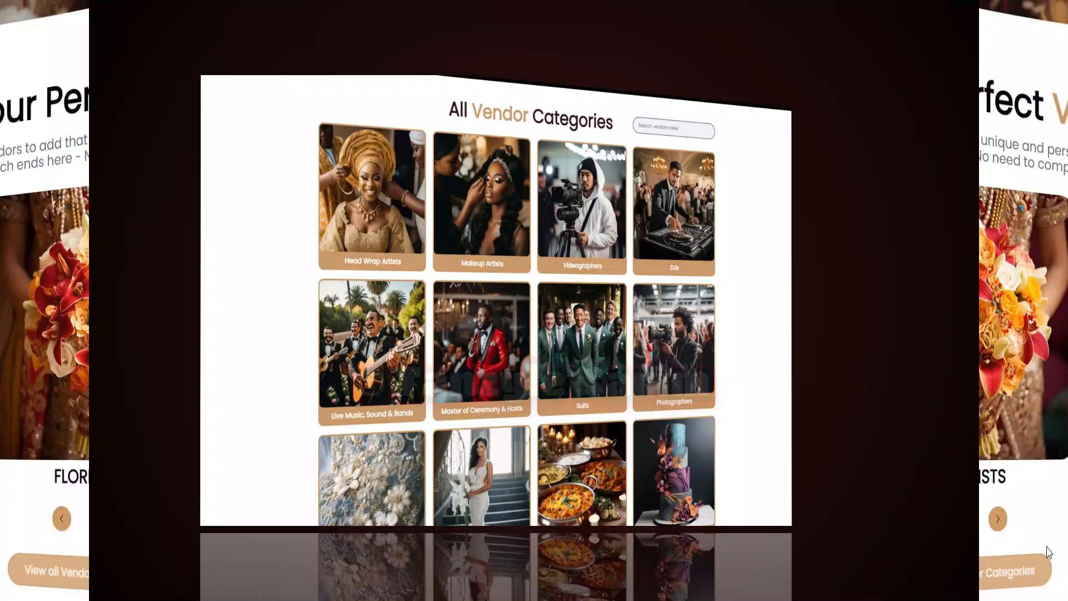
scroll(down, 3)
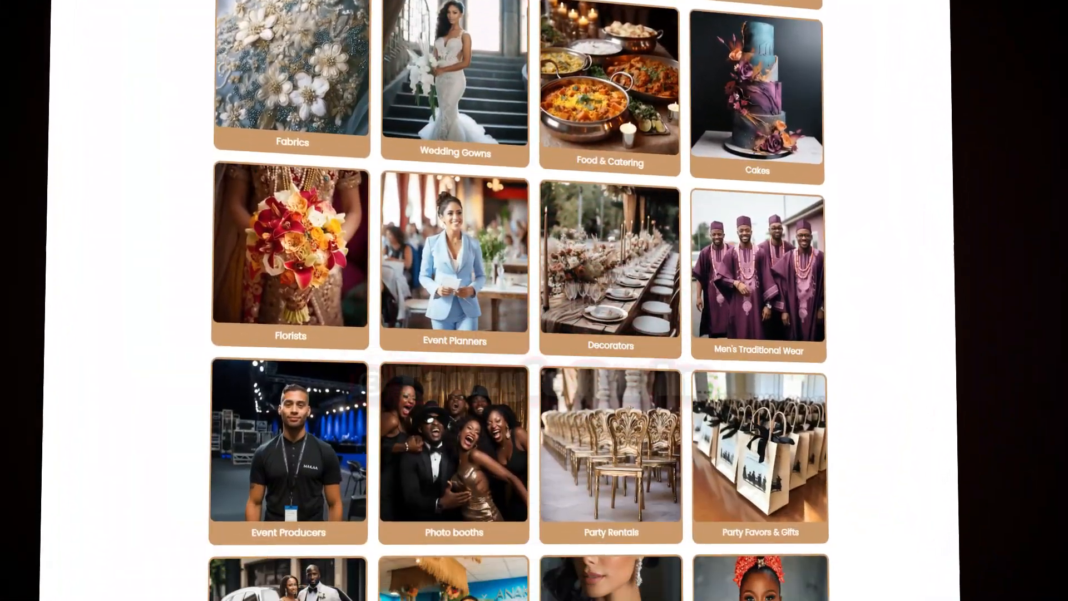
scroll(down, 3)
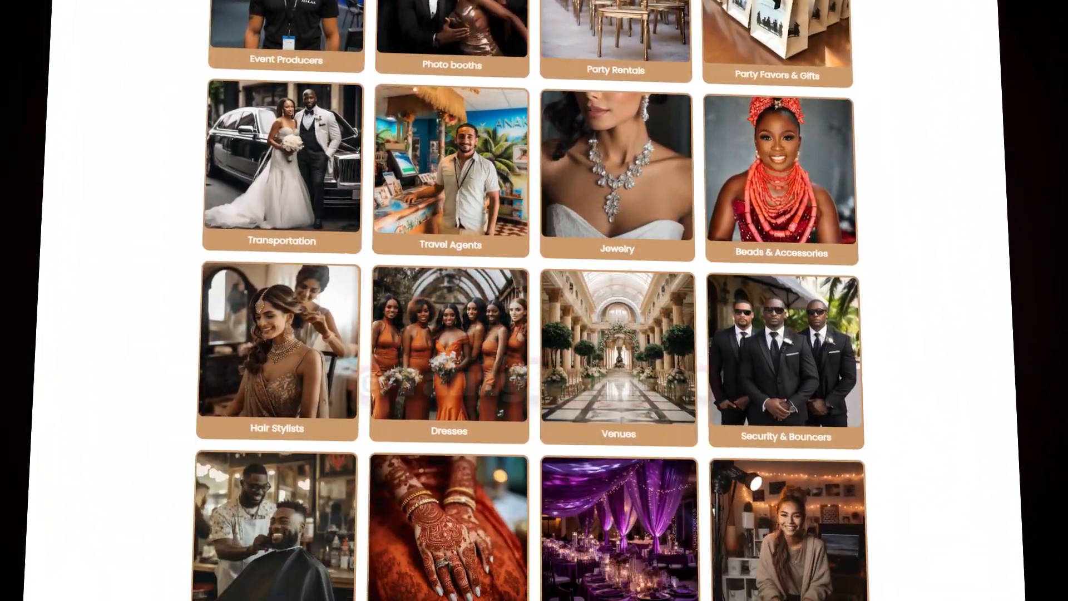
scroll(down, 3)
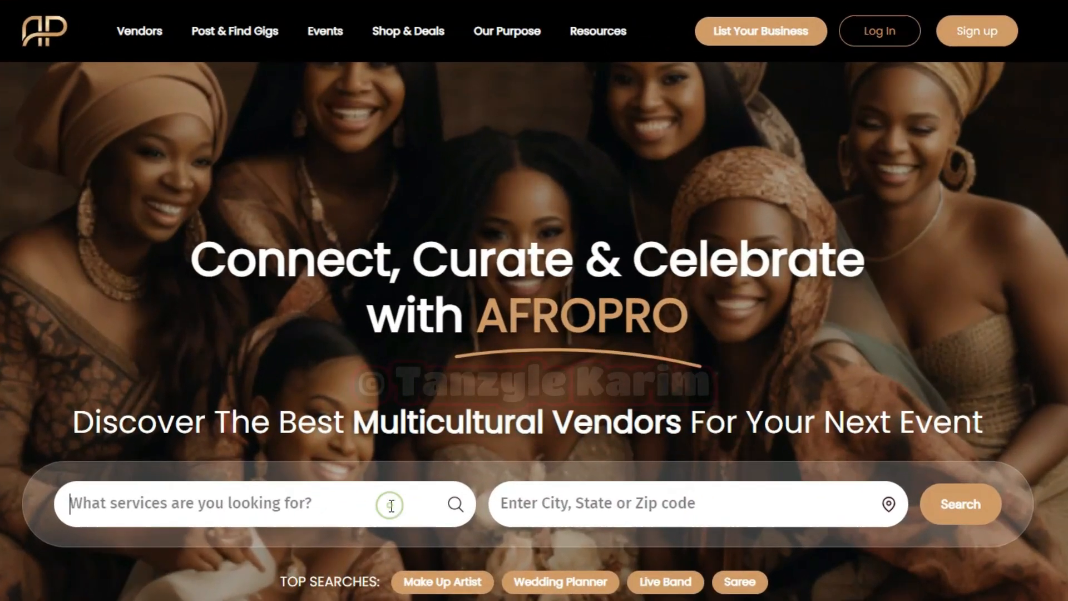
Search services for 'cake' using the 'birthday cake' tag, returning two cake vendors.
text(cake)
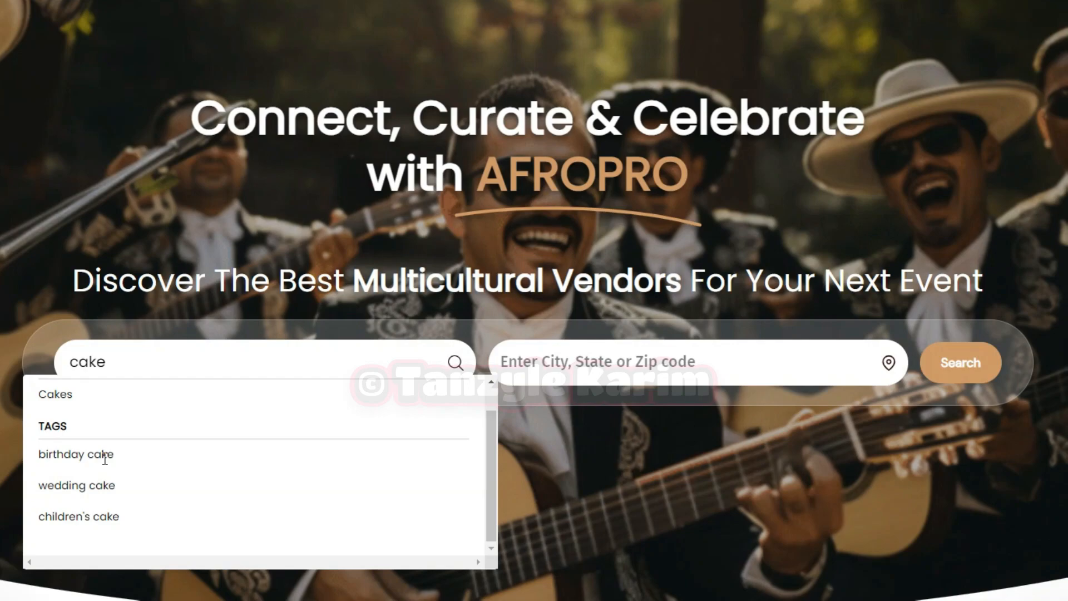
click(74, 454)
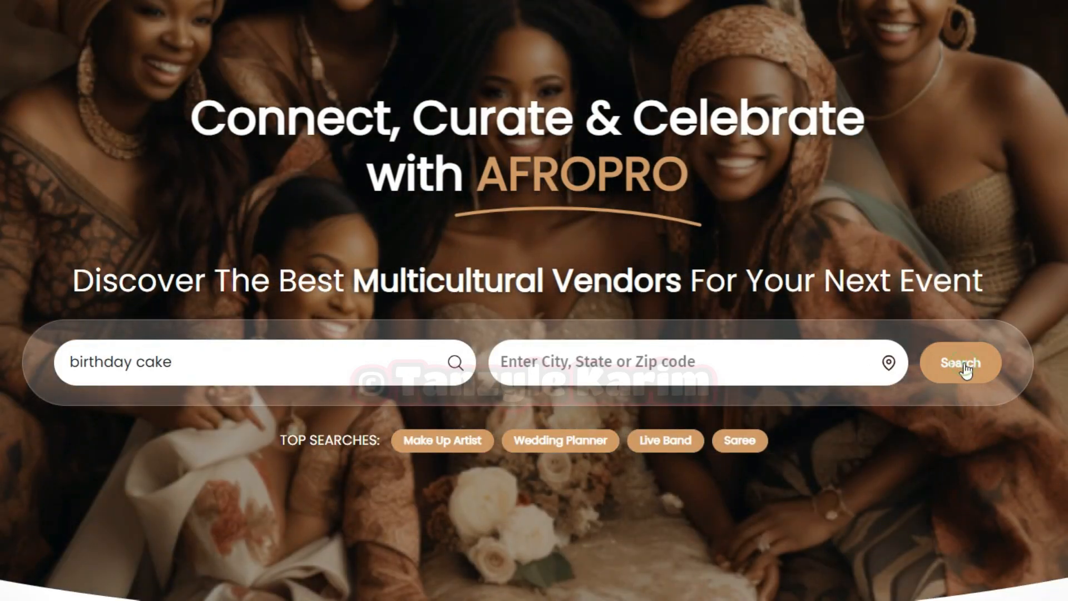
click(960, 362)
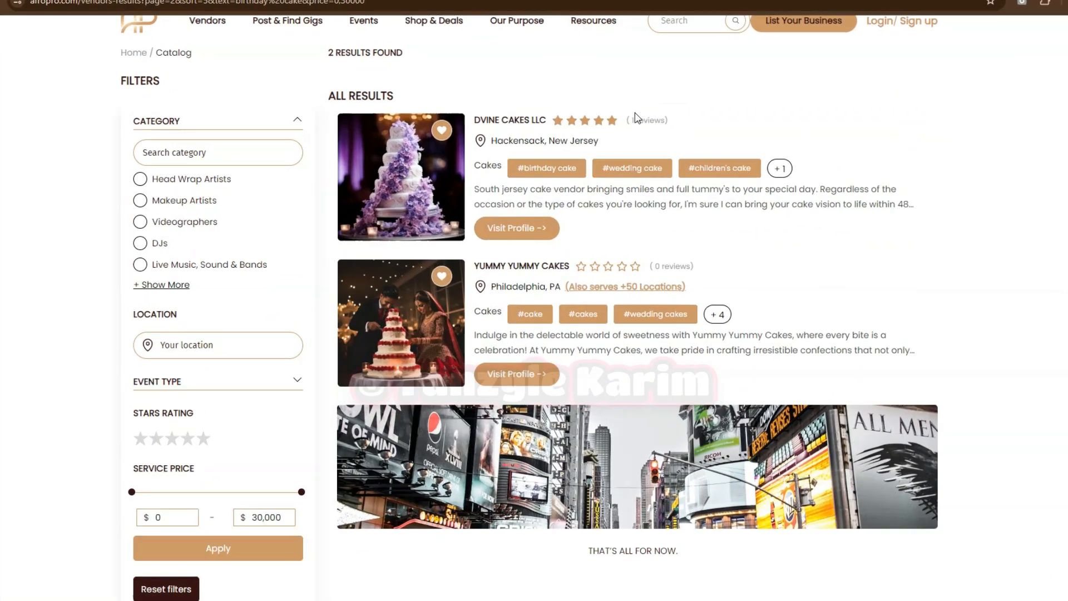
Visit the DVINE CAKES LLC profile and scroll through its gallery, reviews and FAQs.
click(517, 228)
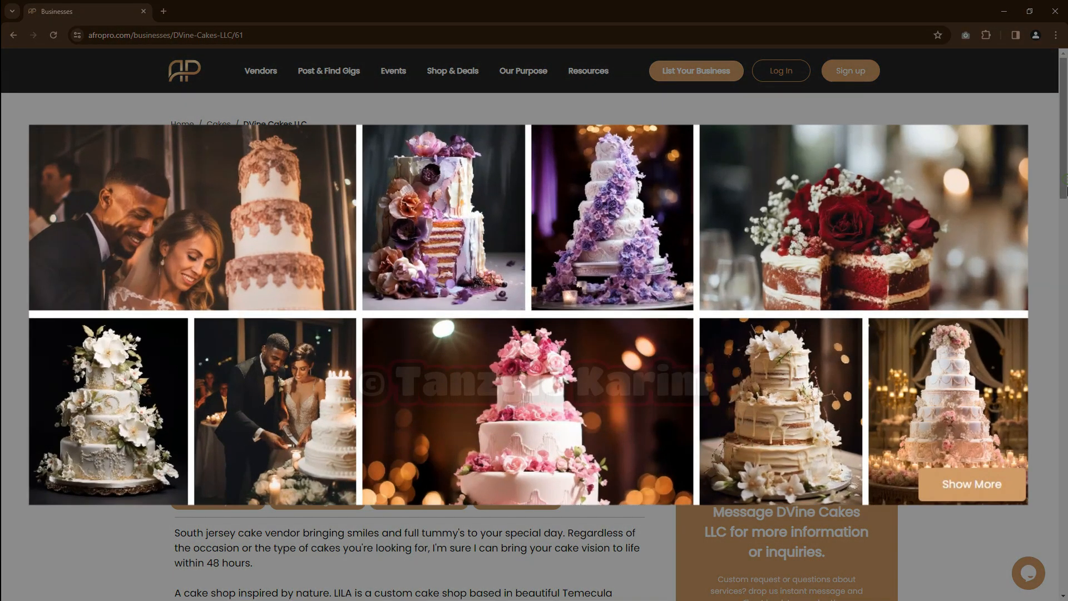
scroll(down, 3)
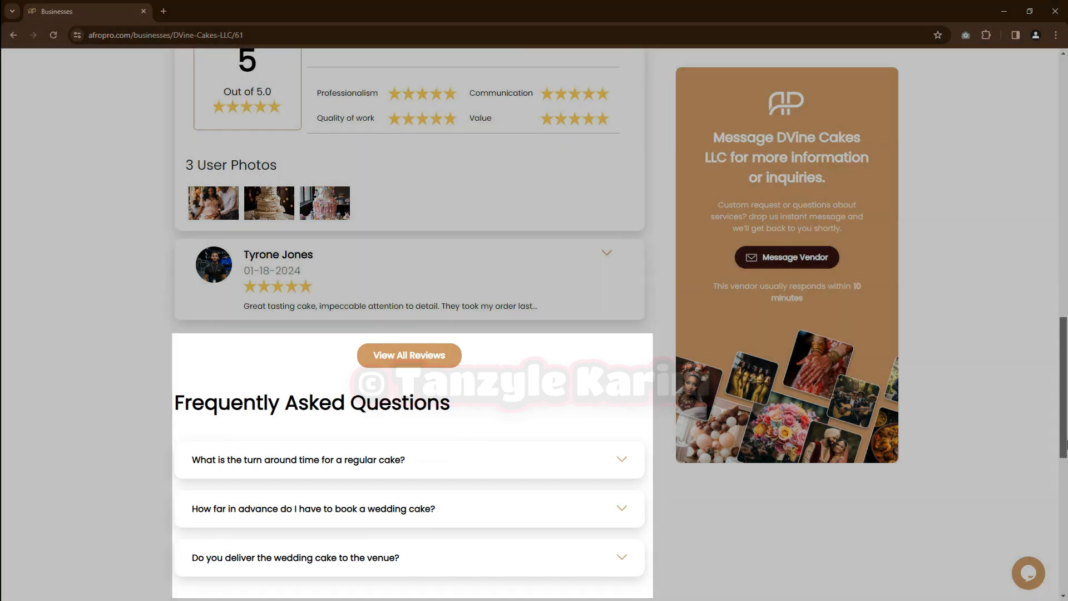
Message DVine Cakes a Wedding enquiry for 23 Feb 2024, 'u deliver at LA', then return home.
click(785, 257)
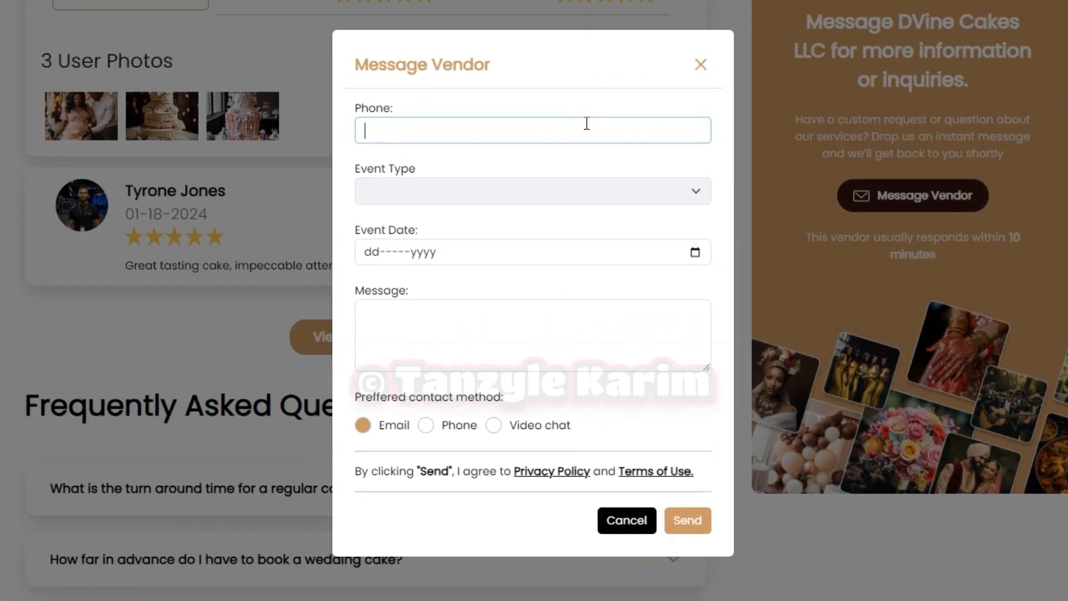
click(533, 191)
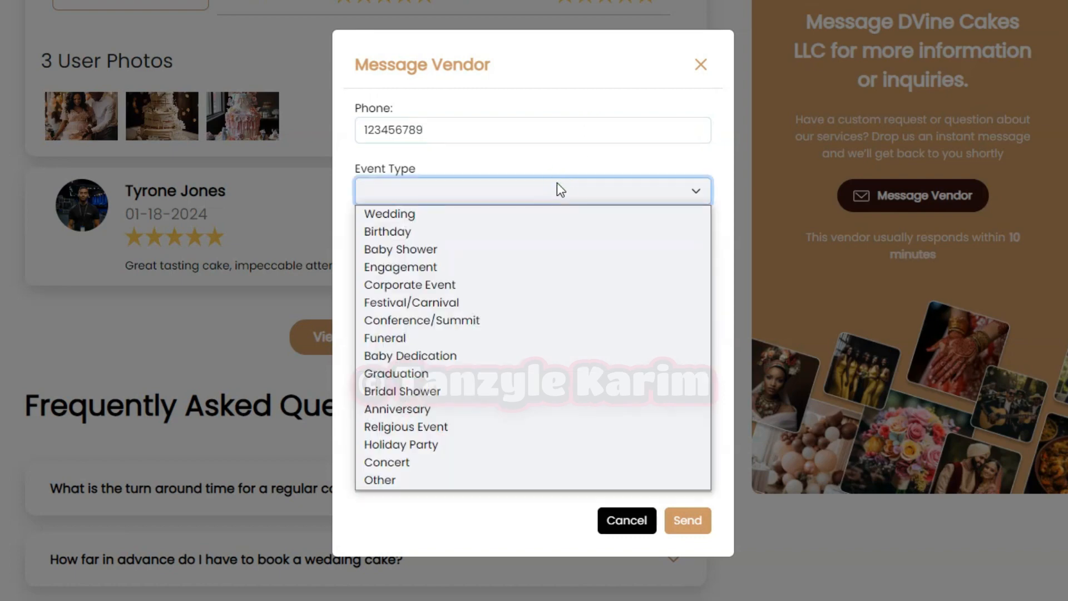
click(389, 213)
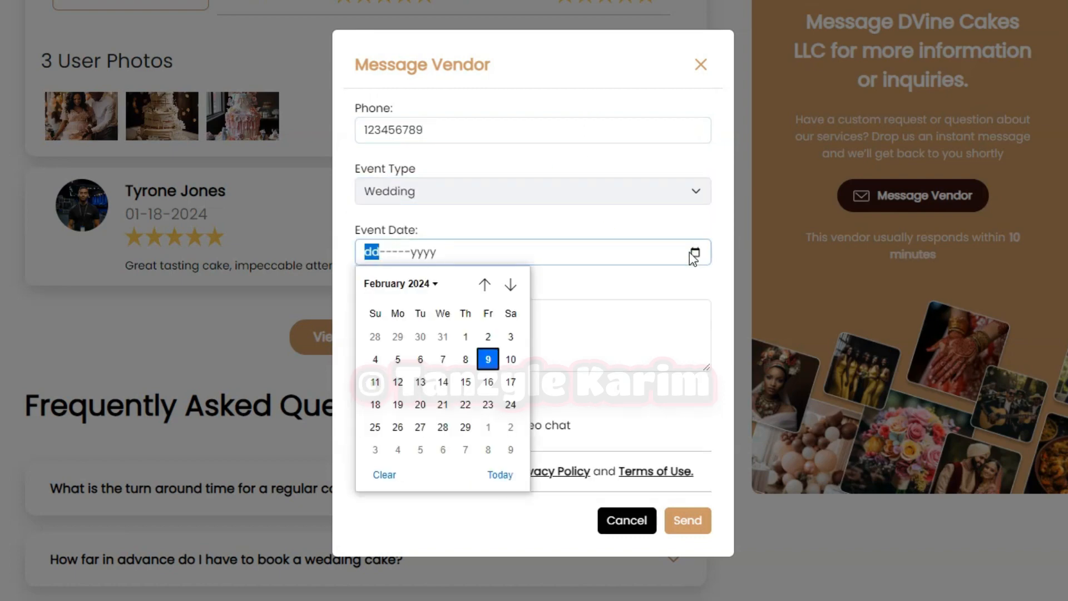
click(488, 404)
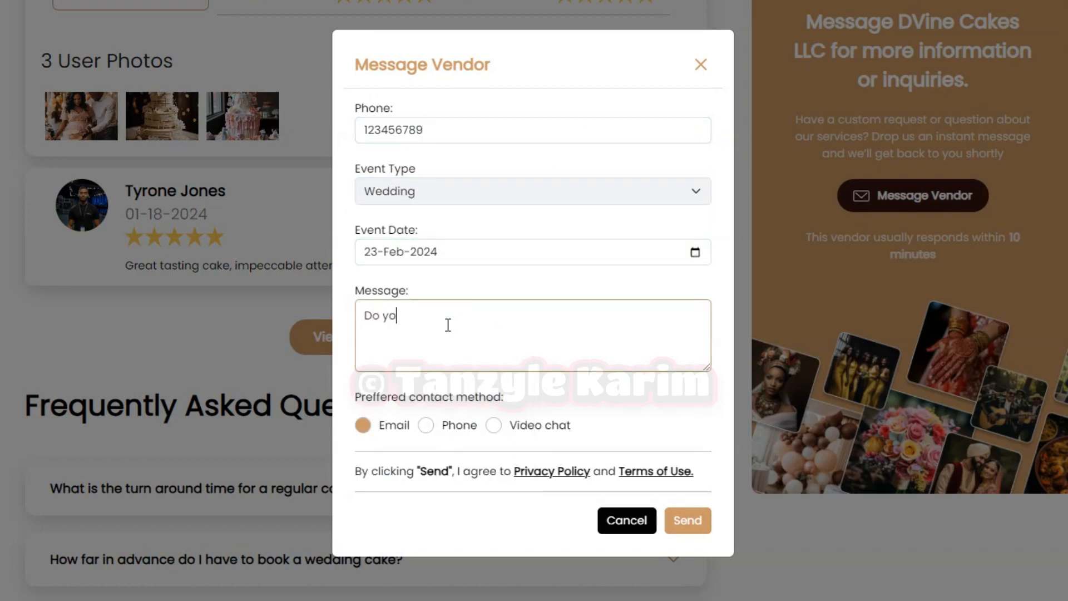
text(u deliver at LA)
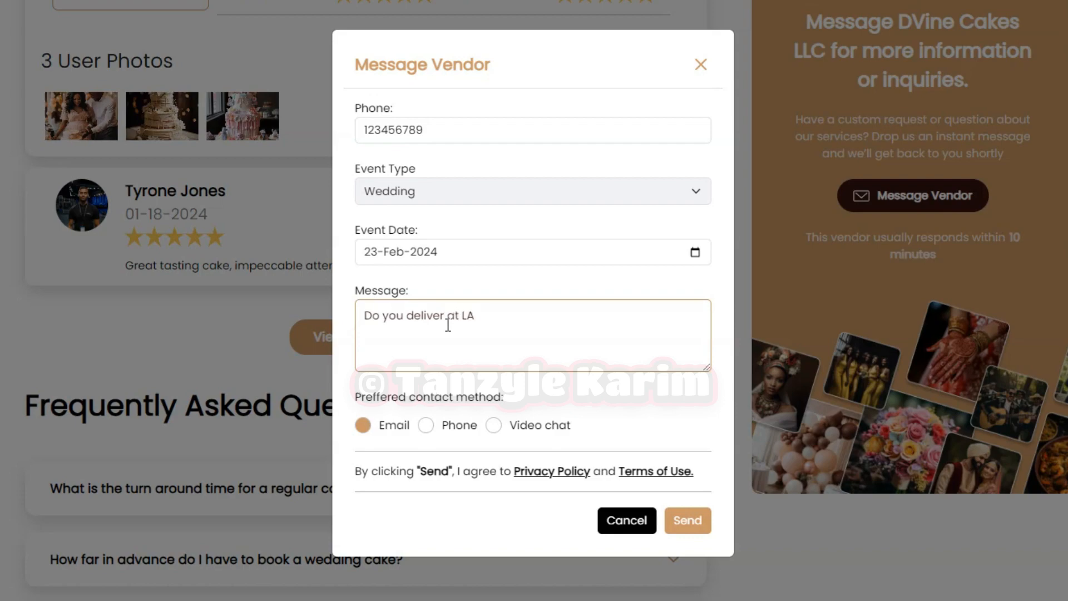
click(688, 521)
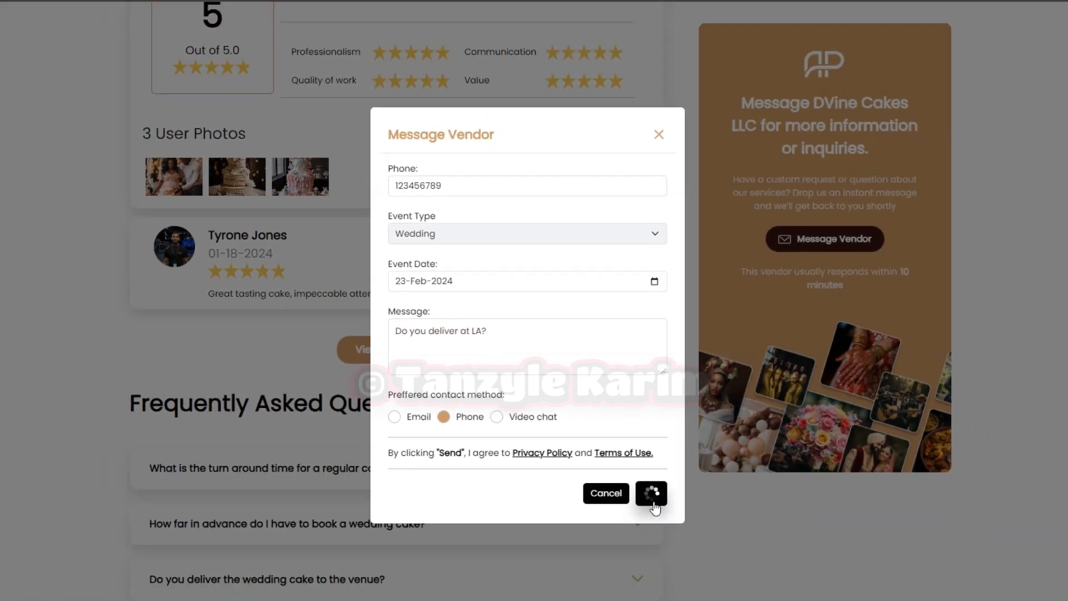
click(649, 493)
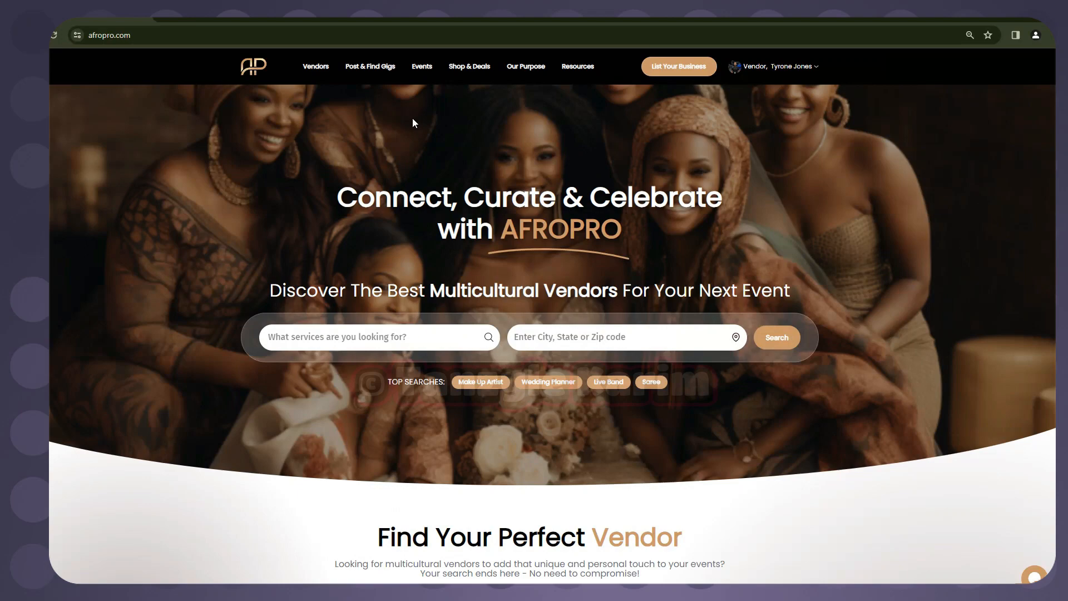
click(369, 66)
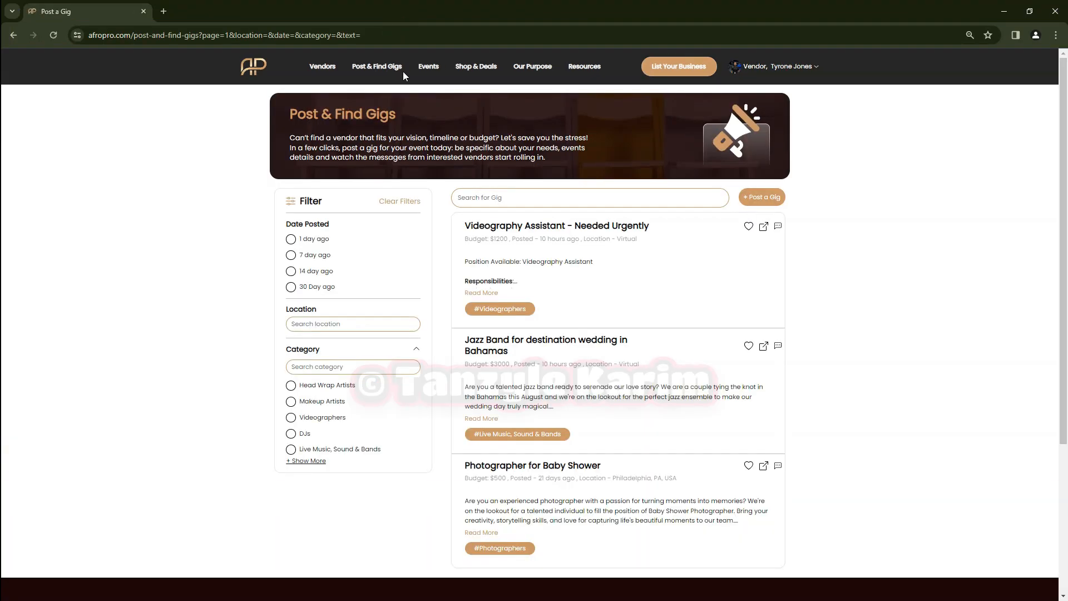
scroll(down, 3)
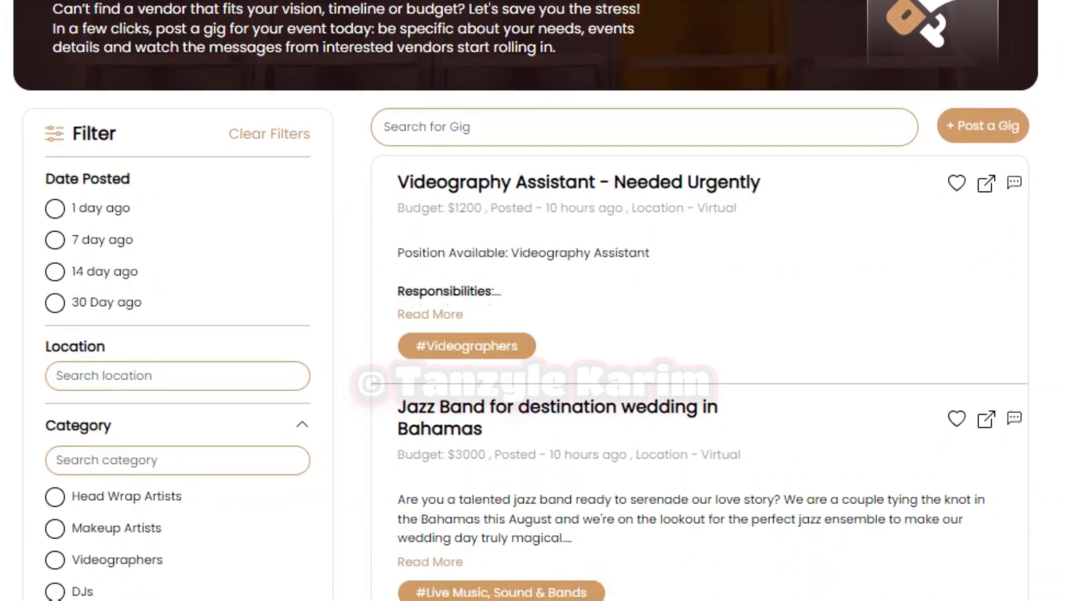
scroll(down, 3)
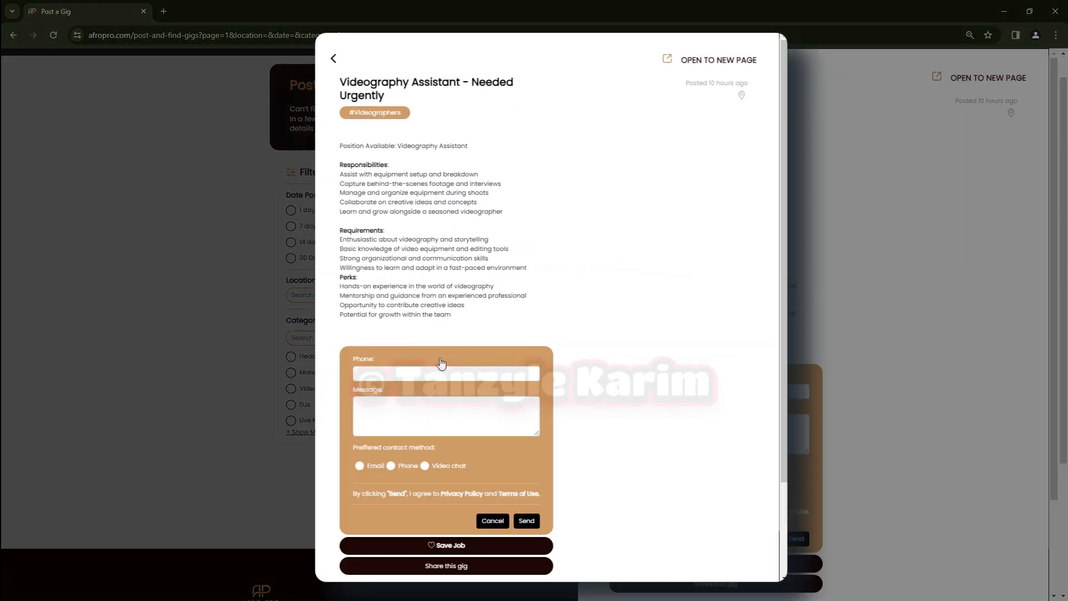
mouse_move(335, 59)
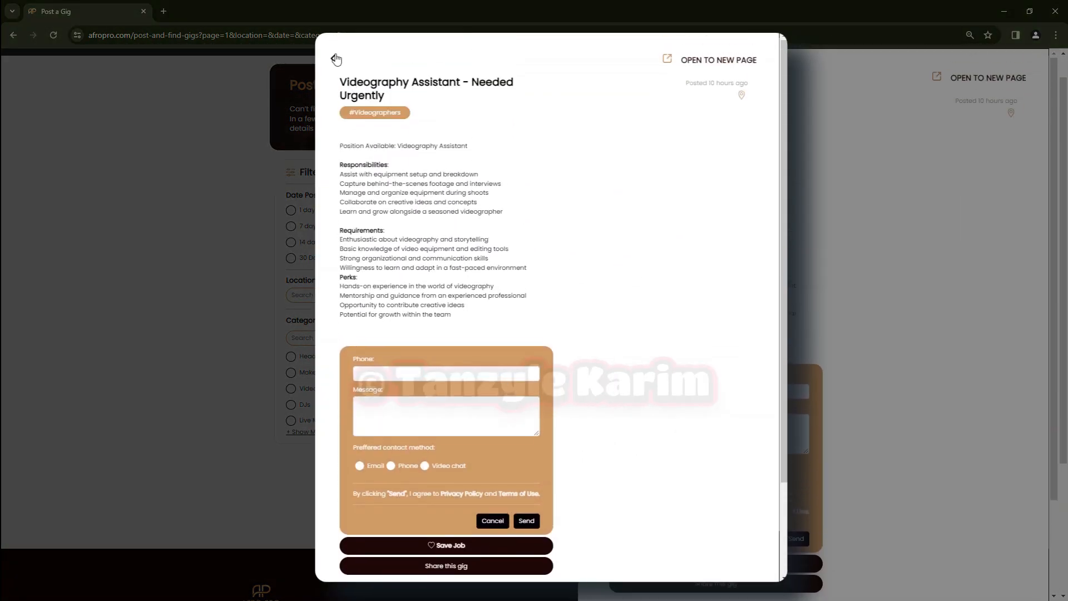
click(332, 59)
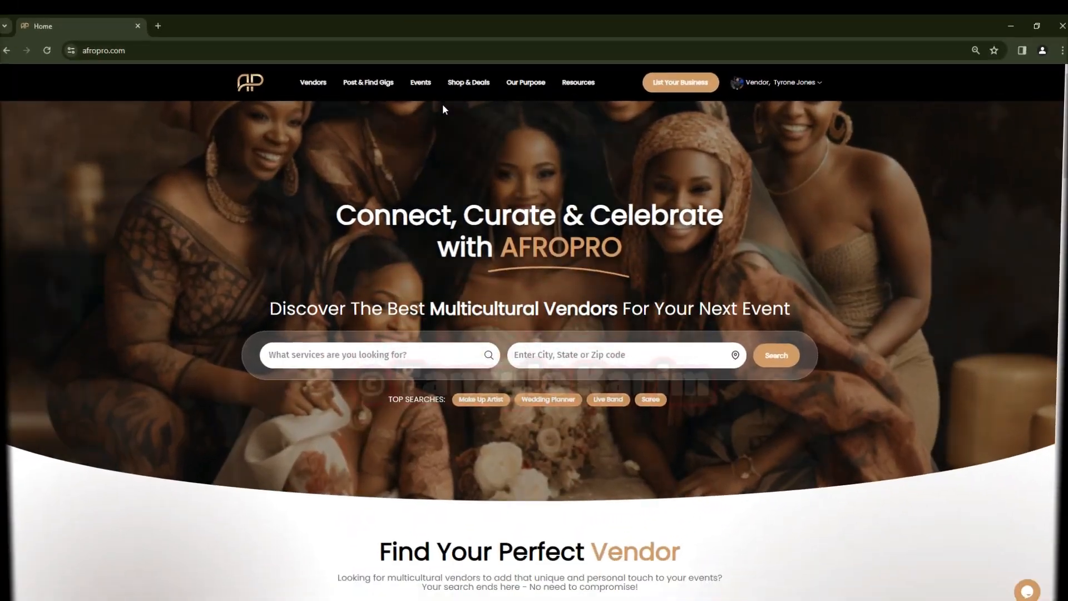
Browse the featured events catalog, then open my vendor Profile dashboard of published businesses.
click(420, 81)
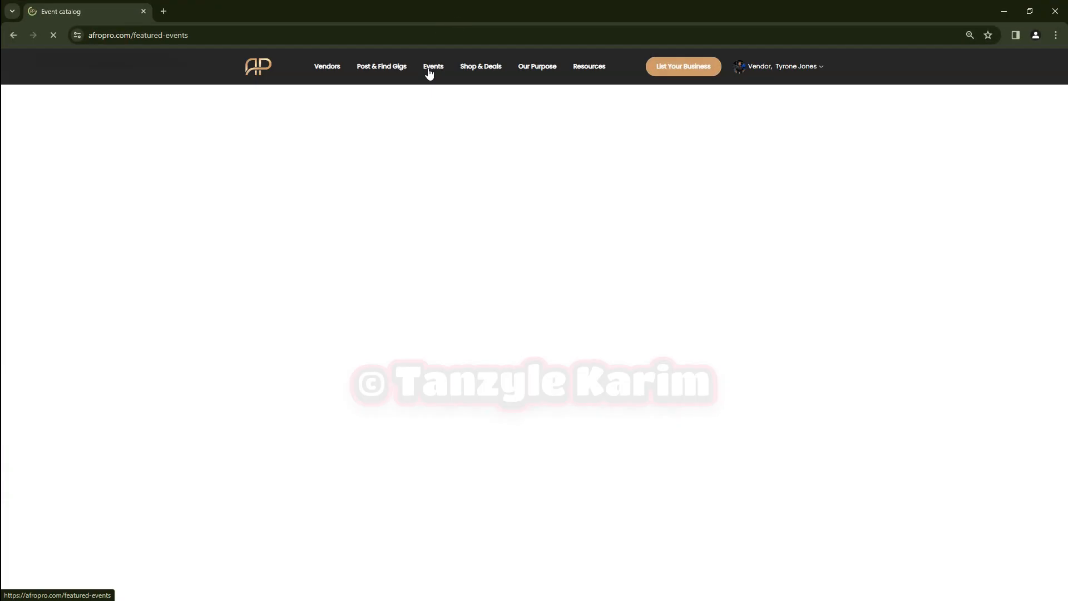
click(433, 66)
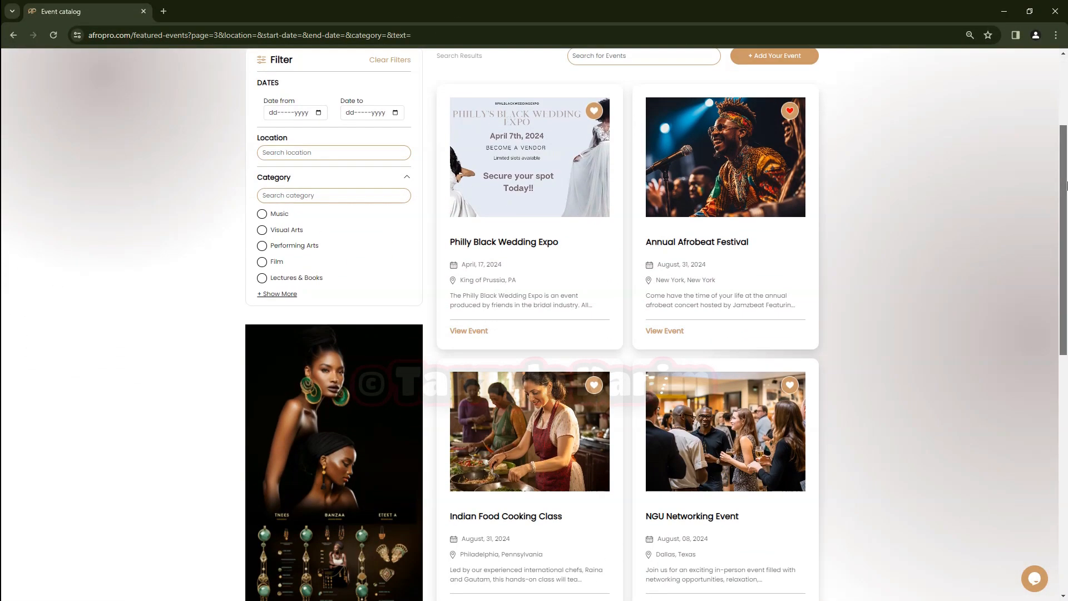
scroll(down, 3)
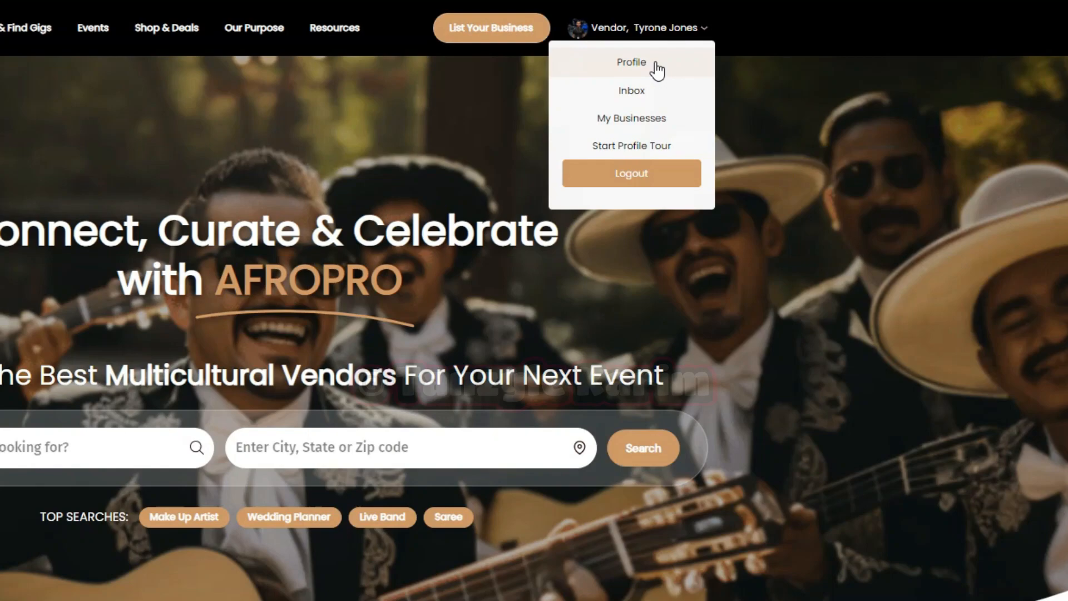
click(630, 62)
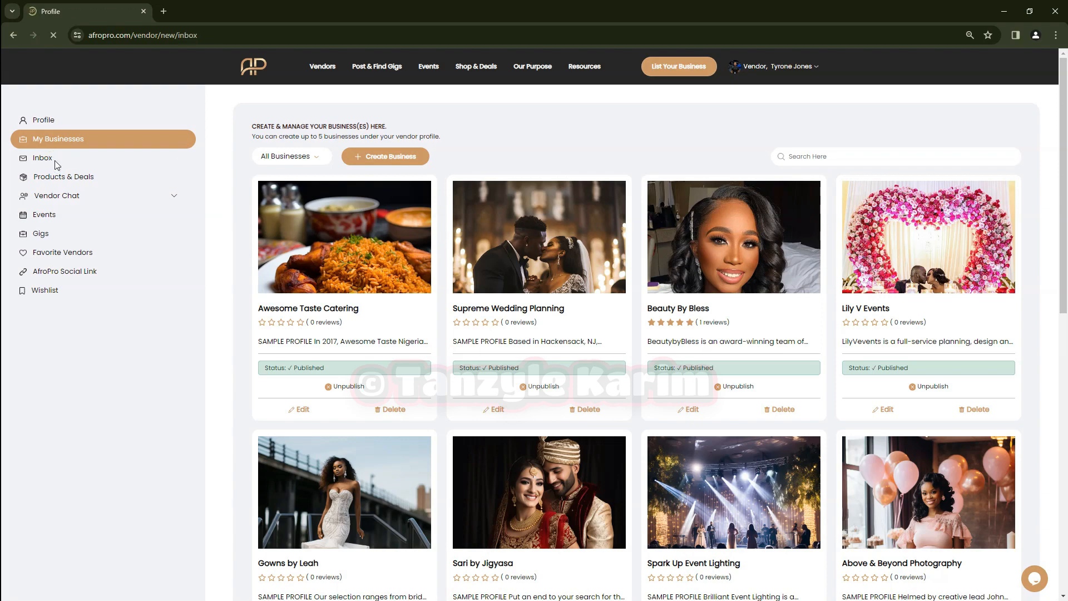
Review the dashboard's Inbox, Products & Deals, Vendor Chat and posted Gigs sections.
click(43, 157)
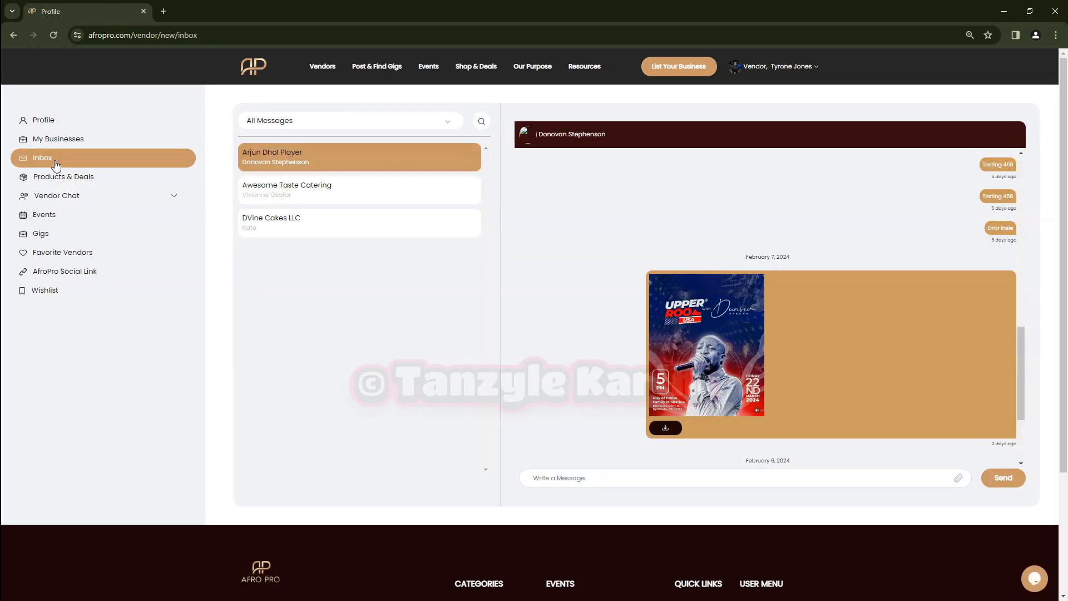
click(63, 177)
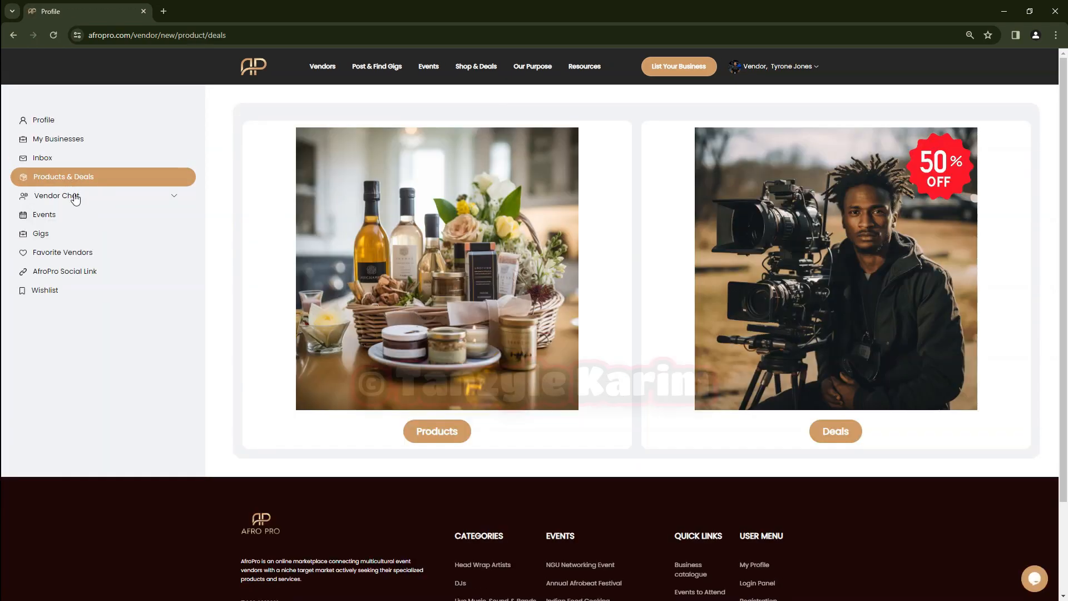
click(58, 196)
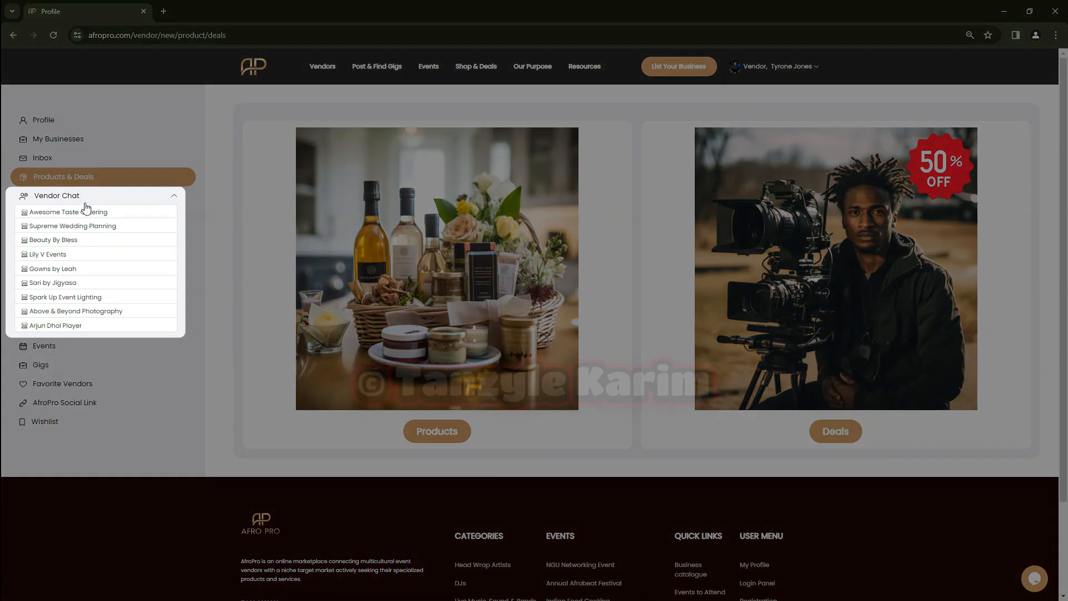
click(43, 345)
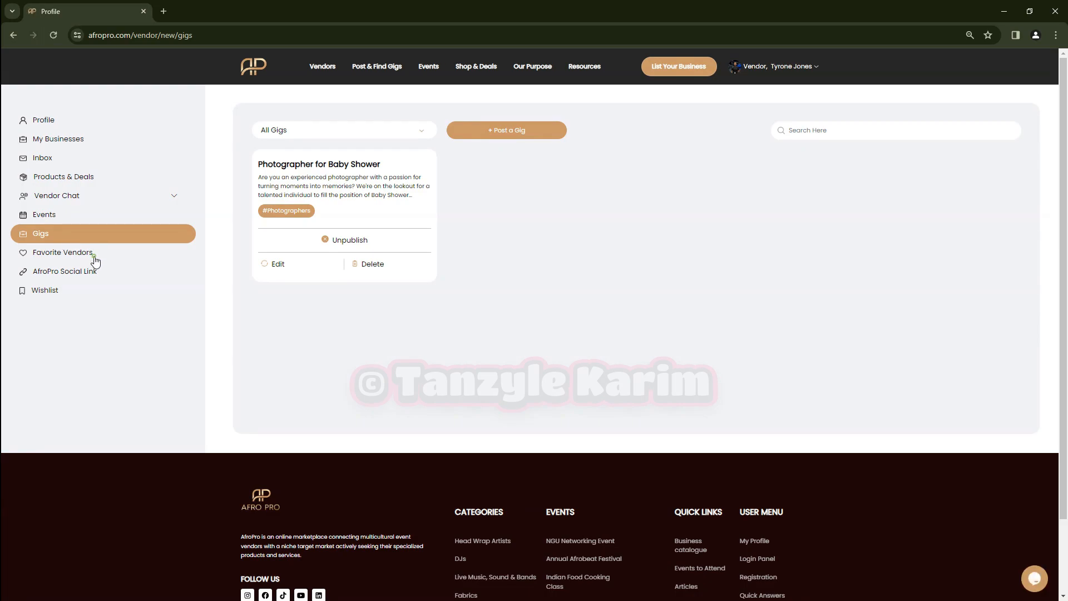
Visit Favorite Vendors boards and AfroPro Social Link, ending on the three-item Wishlist.
click(62, 253)
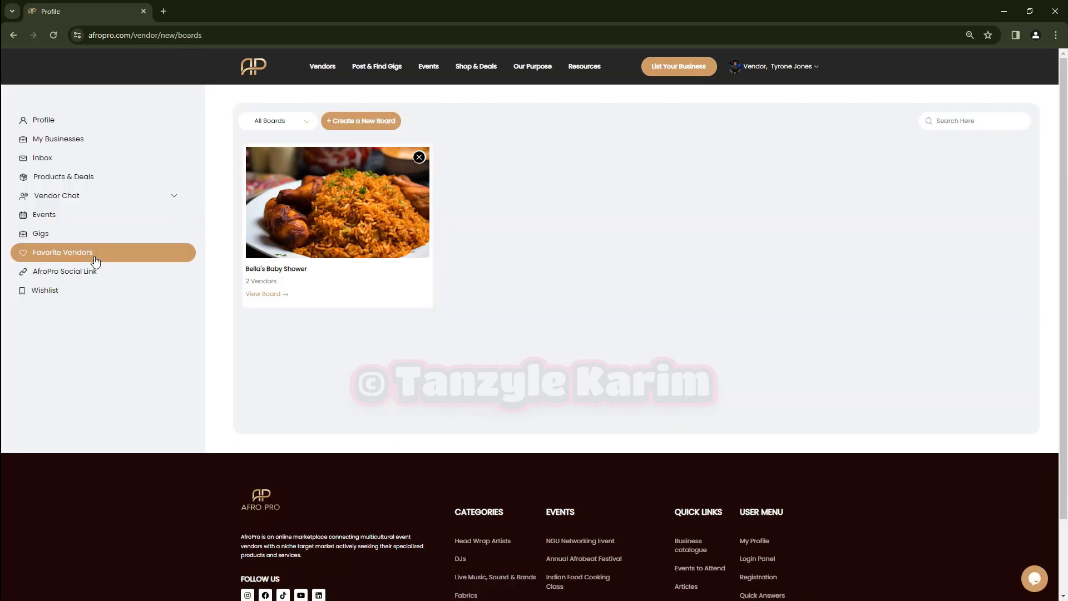
click(64, 272)
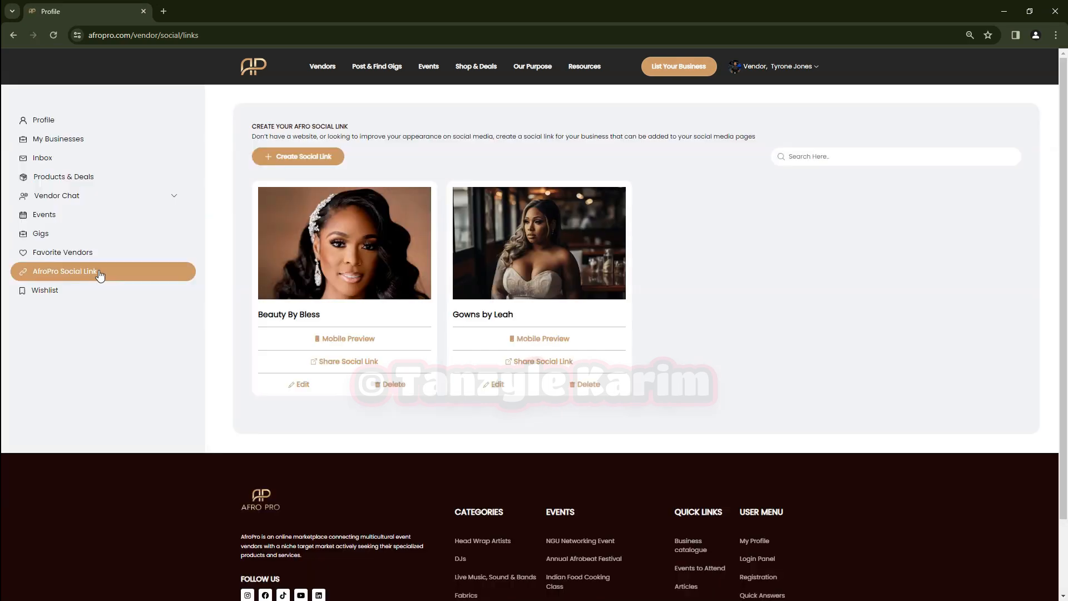
click(44, 289)
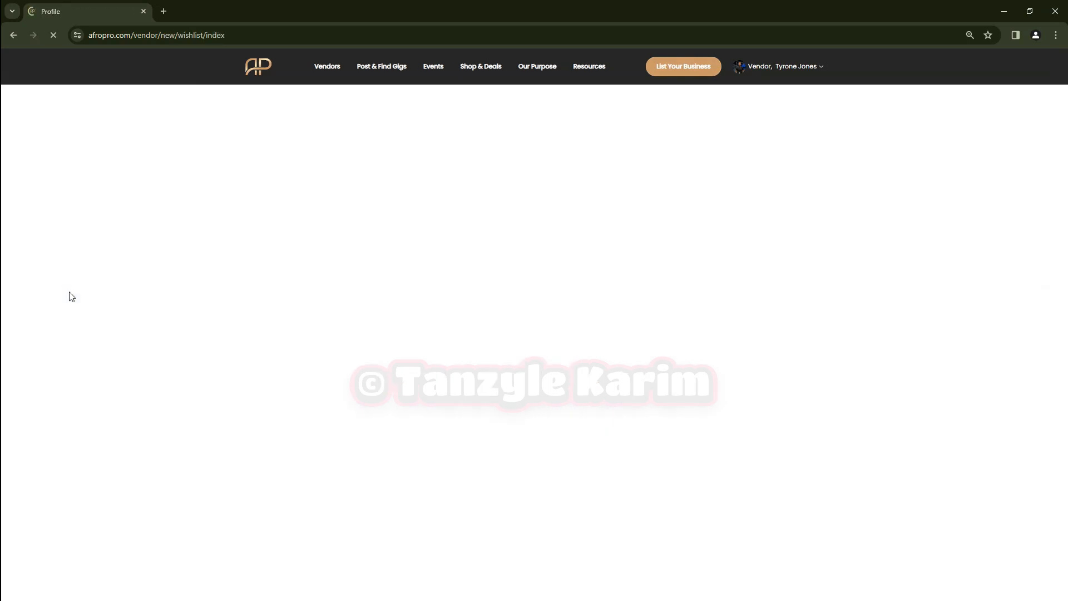
click(45, 289)
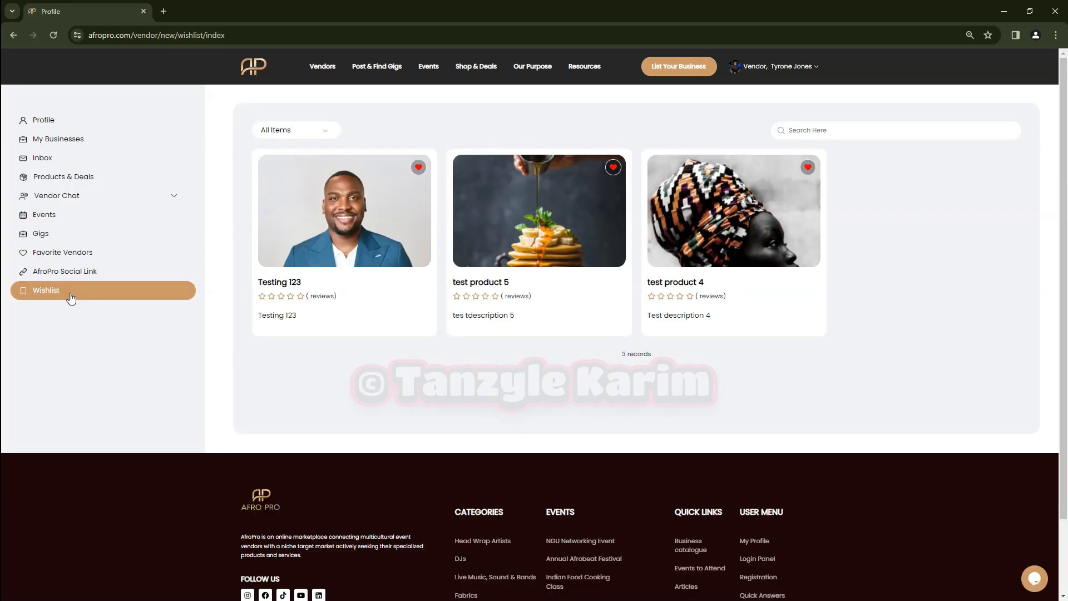